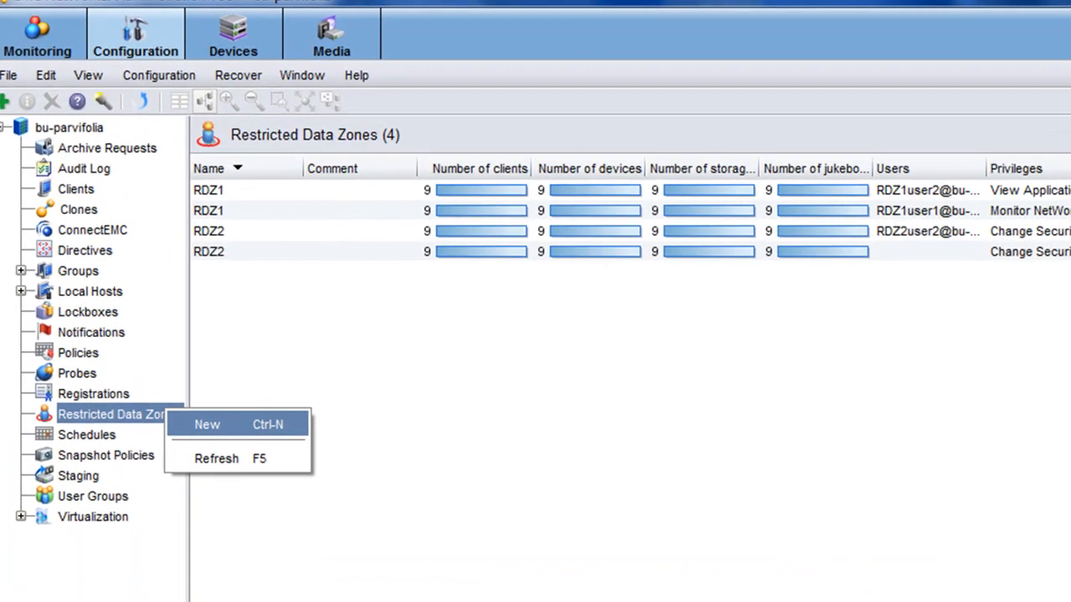
Create restricted data zone 'demo RDZ' with all four resource limits set to 10
{"action": "left_click", "coordinate": [208, 425]}
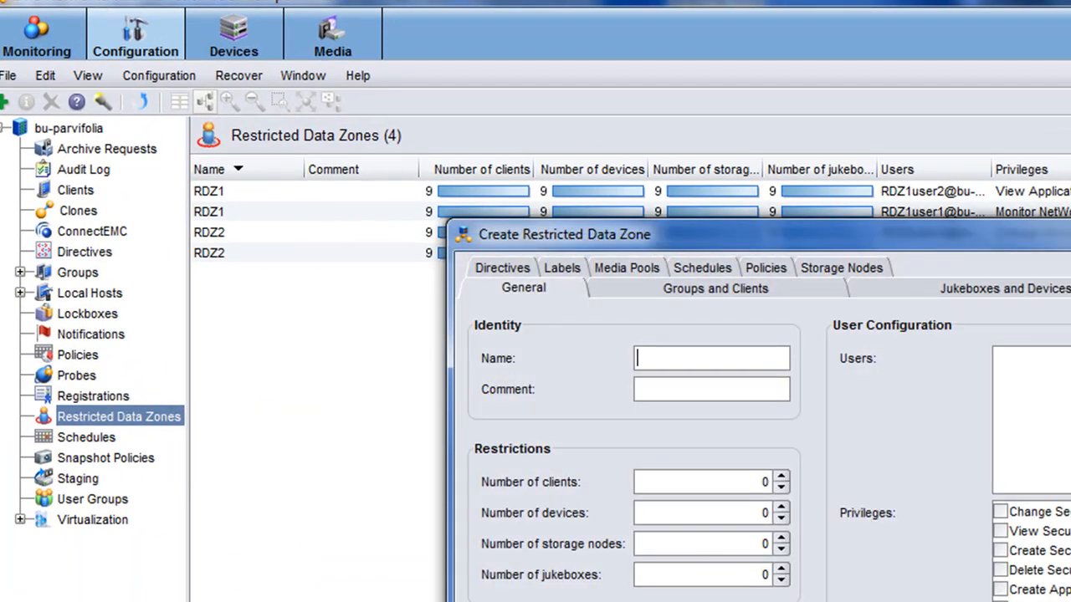
{"action": "type", "text": "demo RDZ"}
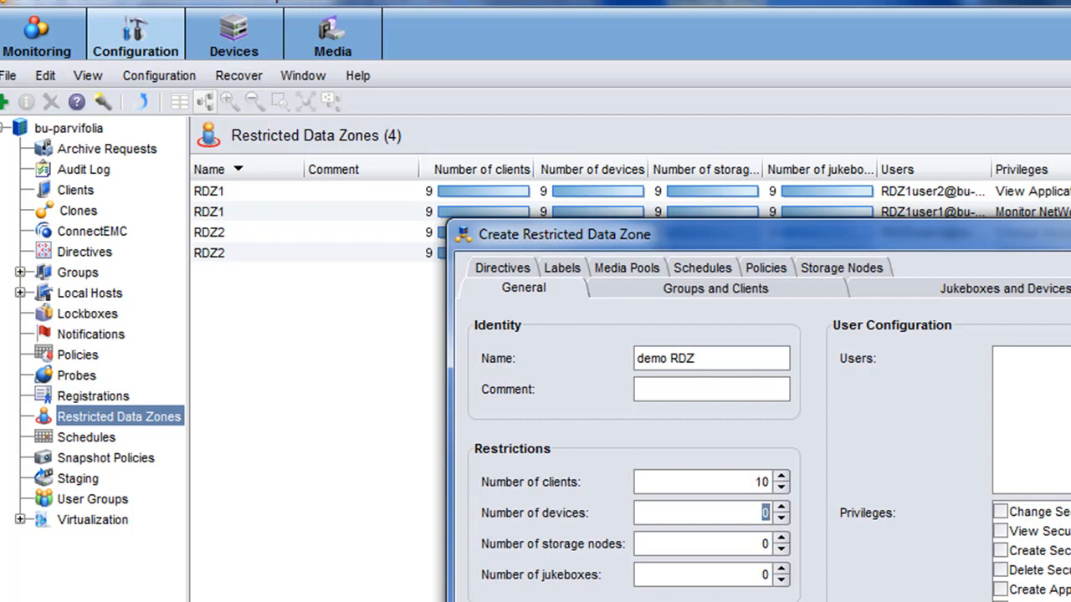
{"action": "type", "text": "10"}
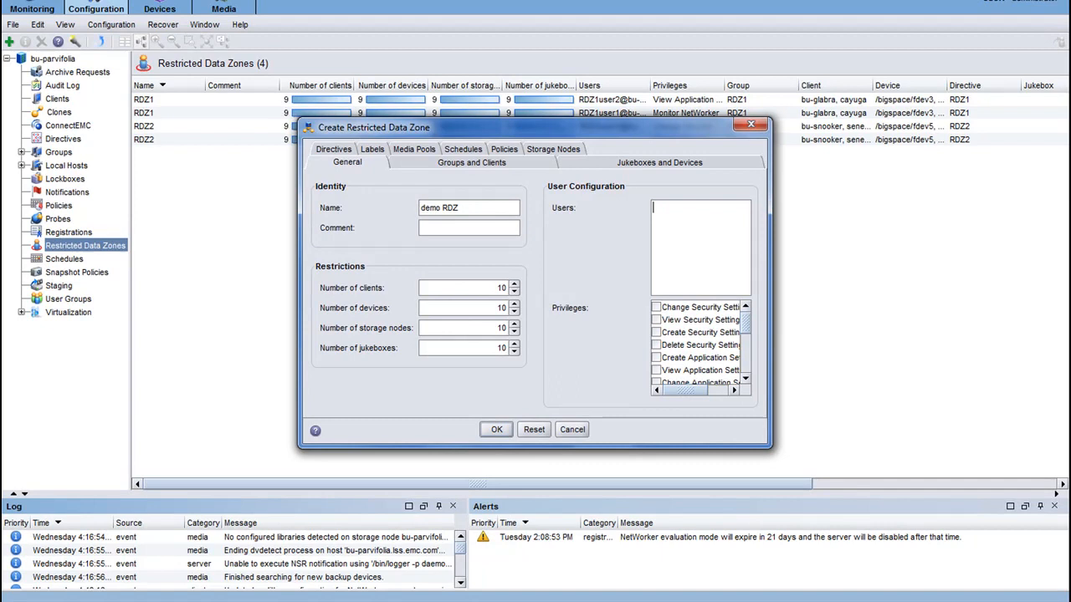
Add user RDZ2user1@bu-parvifolia with create and view application-settings privileges
{"action": "type", "text": "RDZ2user1@bu-parvifolia"}
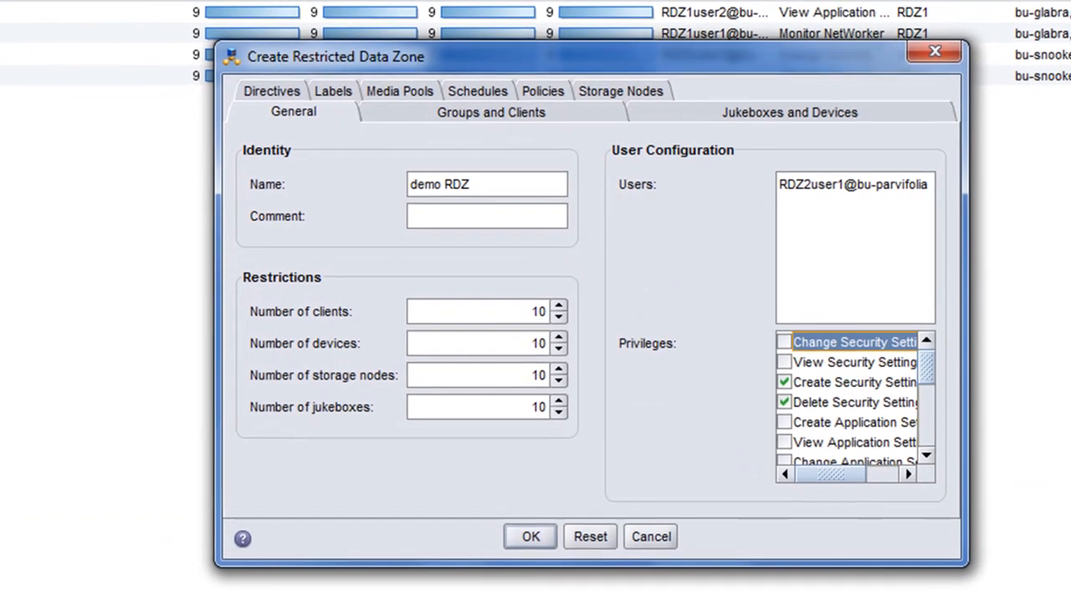
{"action": "left_click", "coordinate": [780, 422]}
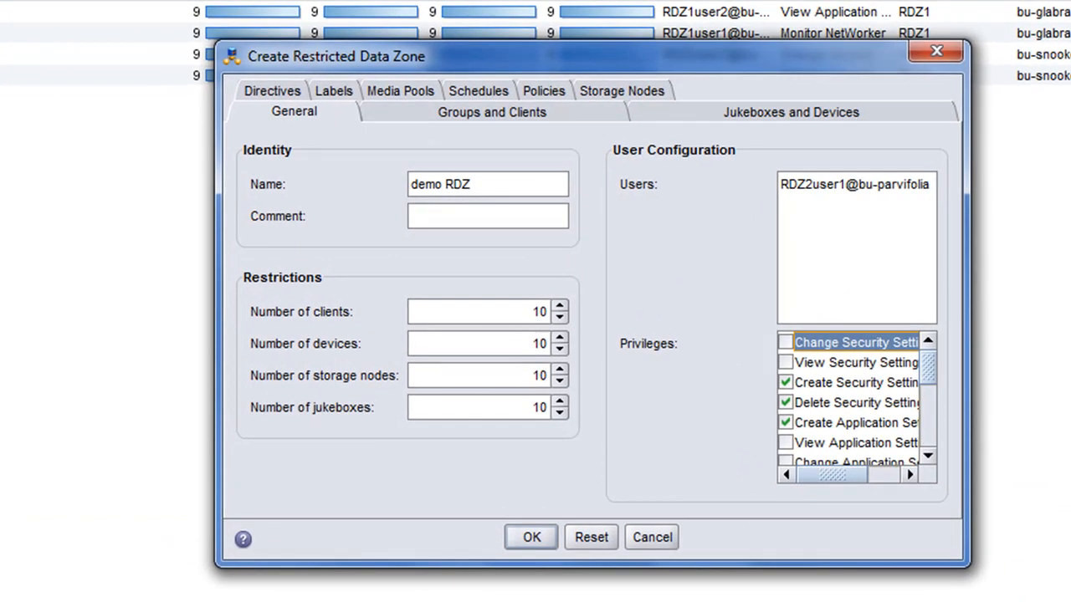
{"action": "left_click", "coordinate": [784, 442]}
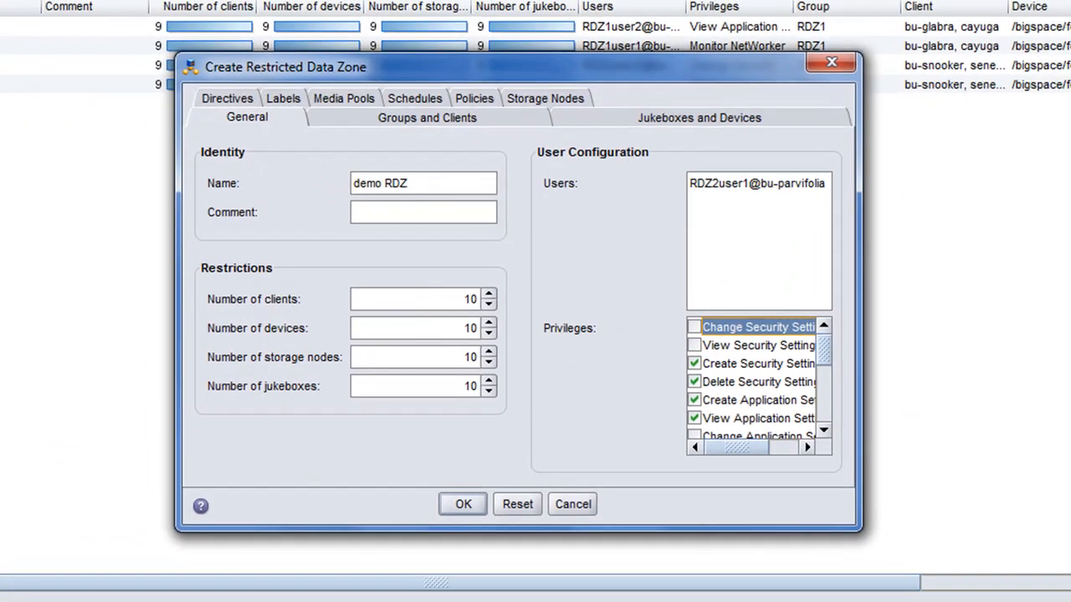
Include the Demo group and bu-mila client in the zone, then move to Jukeboxes and Devices
{"action": "left_click", "coordinate": [427, 117]}
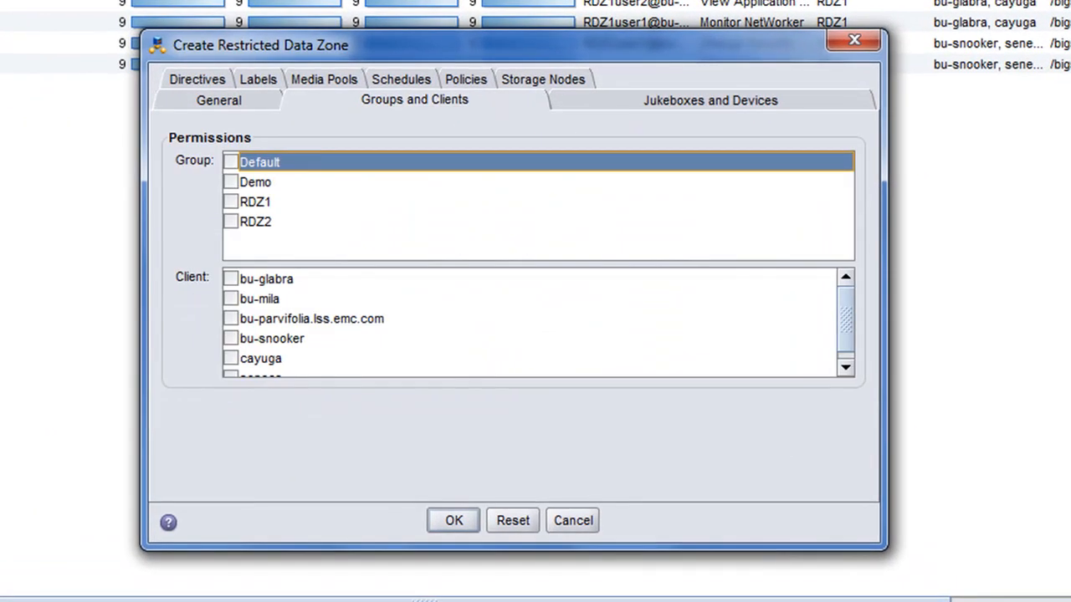
{"action": "left_click", "coordinate": [231, 181]}
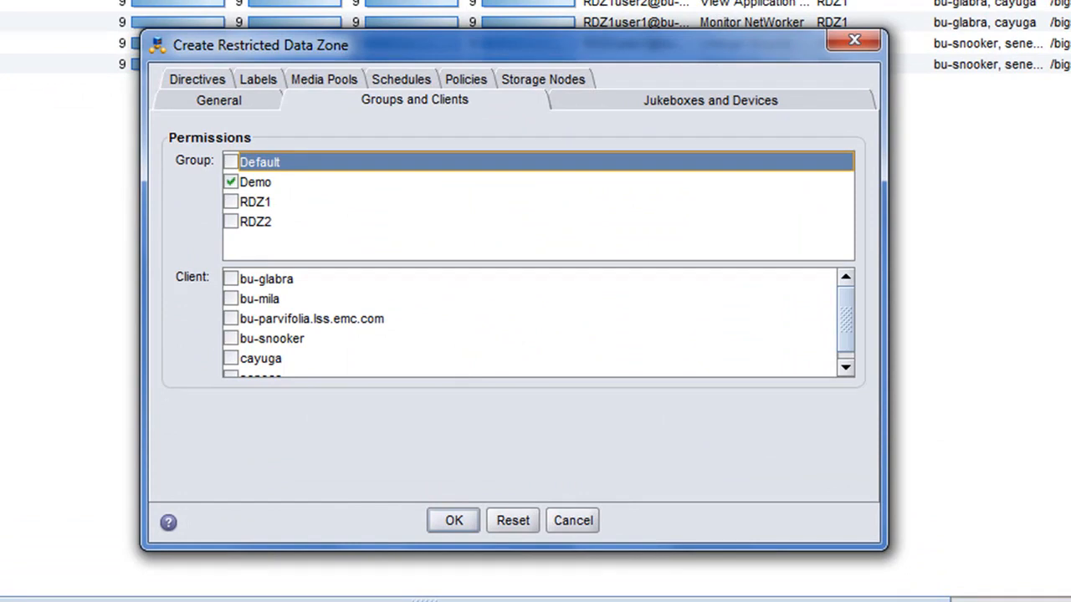
{"action": "left_click", "coordinate": [231, 298]}
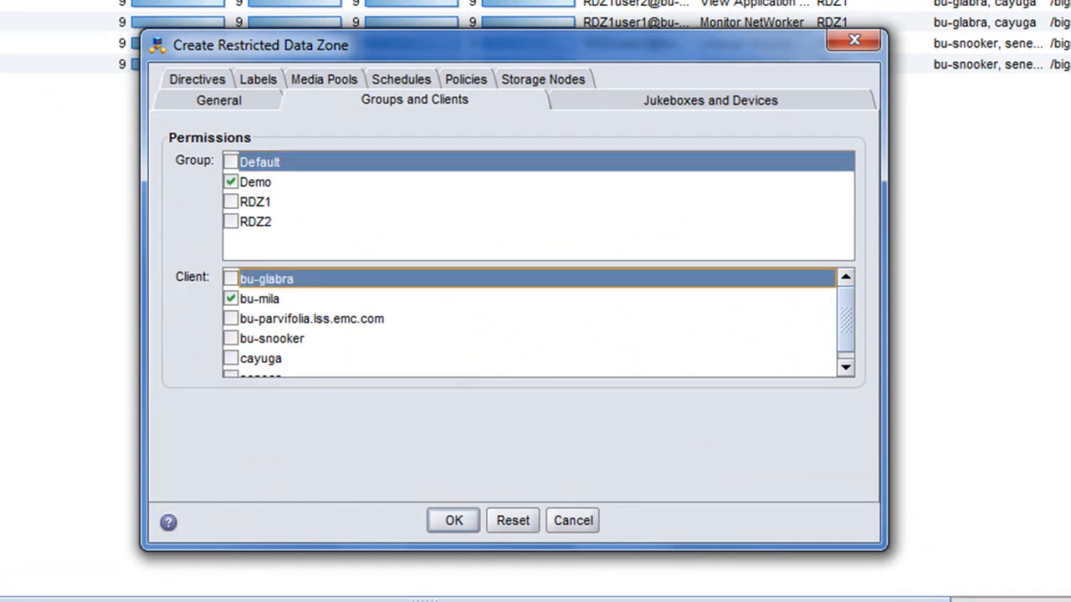
{"action": "left_click", "coordinate": [711, 101]}
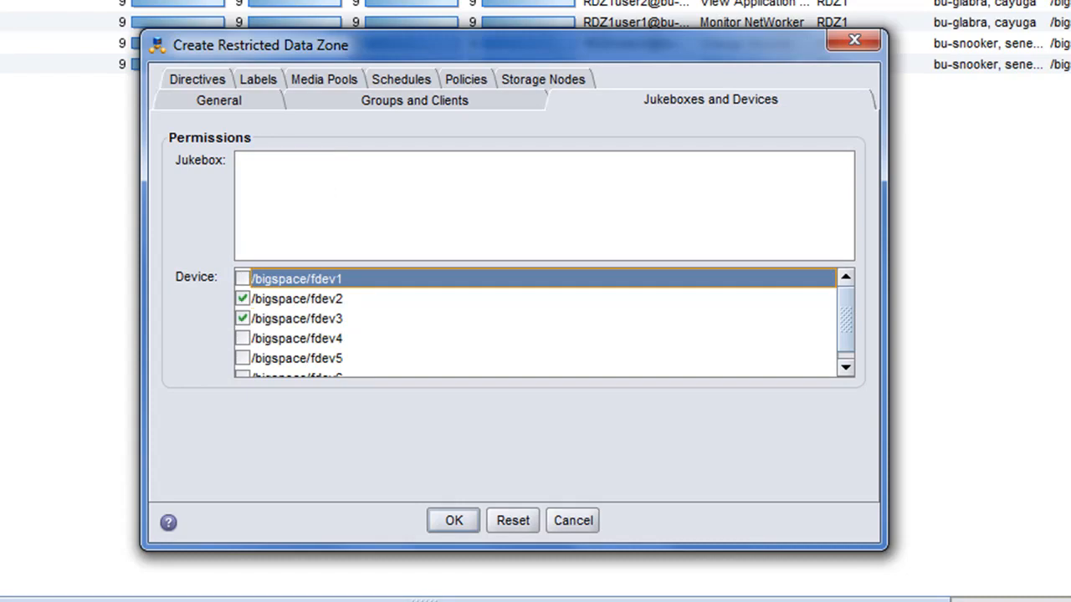
Add device /bigspace/fdev4 and the demo media pool to the zone
{"action": "left_click", "coordinate": [242, 338]}
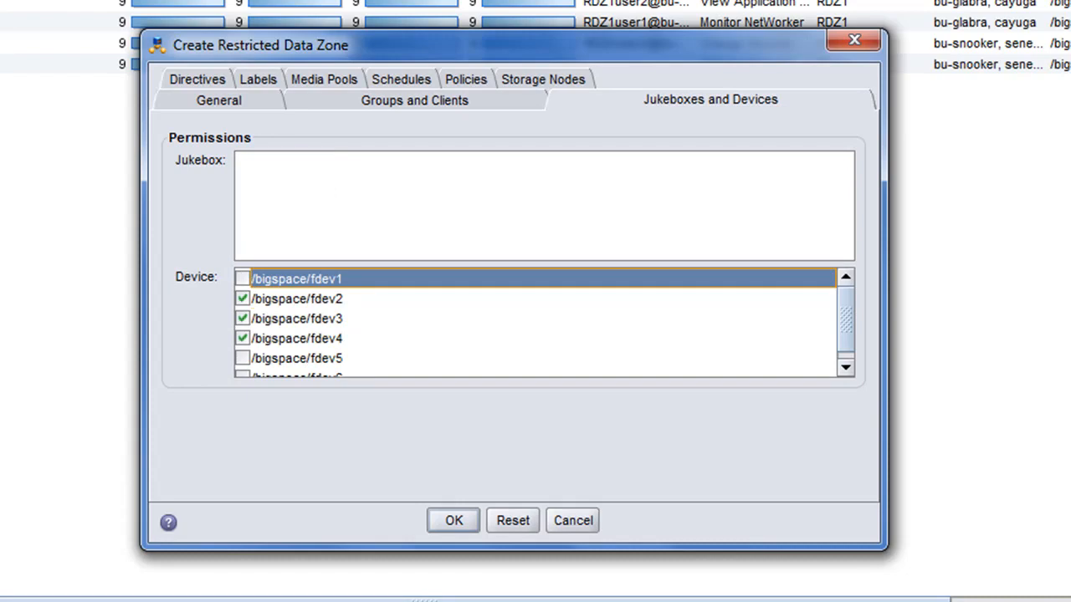
{"action": "left_click", "coordinate": [258, 78]}
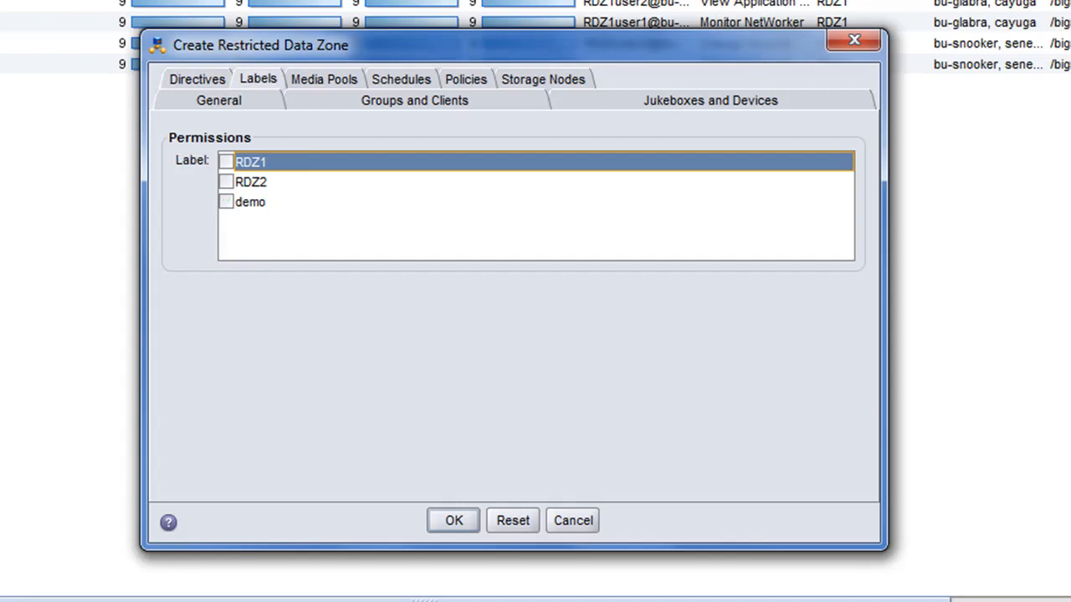
{"action": "left_click", "coordinate": [324, 78]}
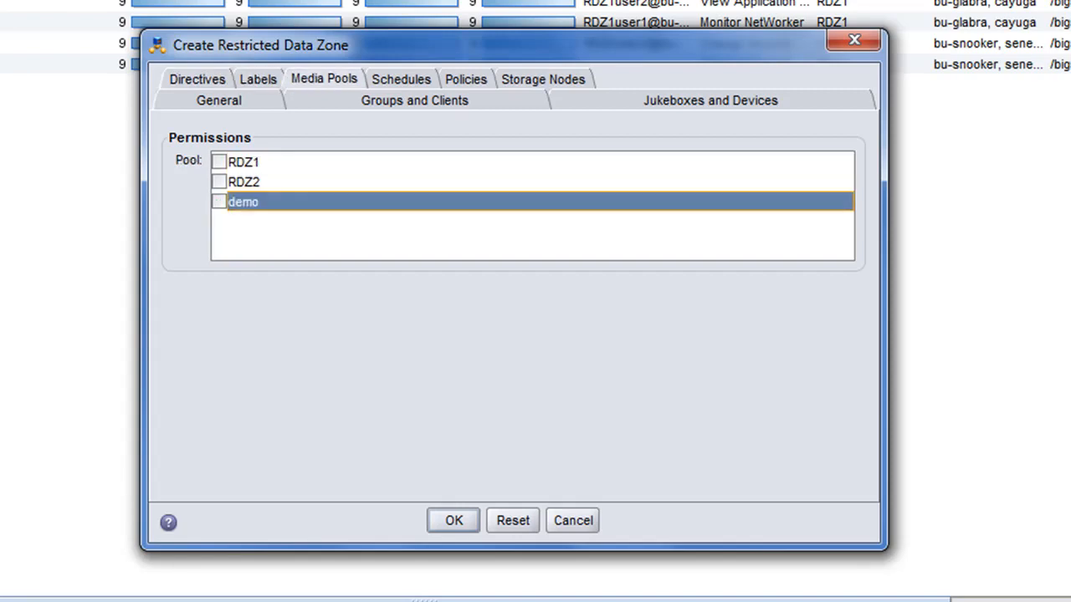
{"action": "left_click", "coordinate": [219, 203]}
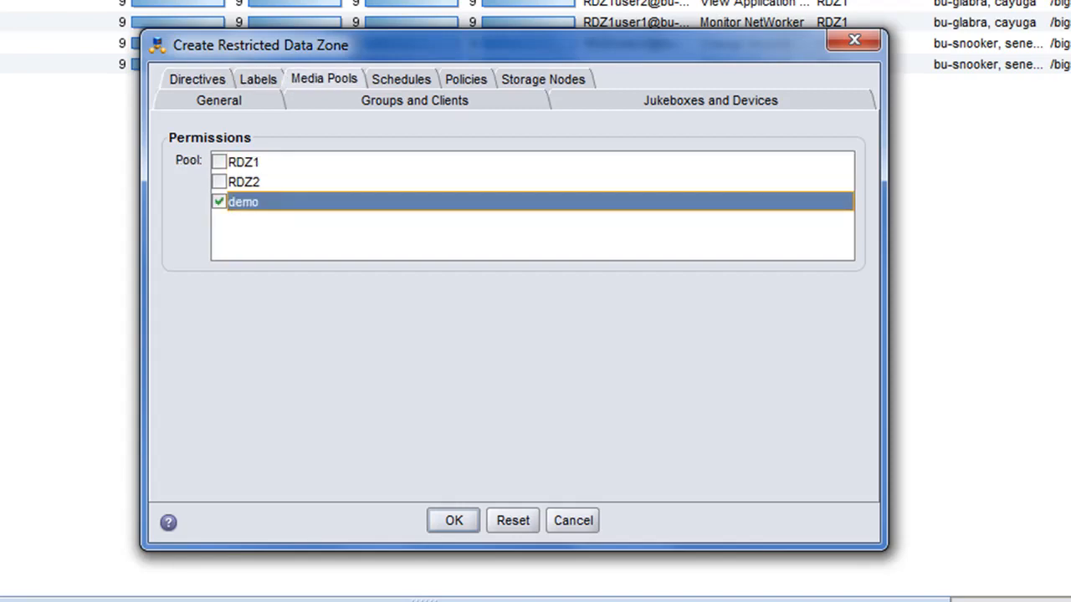
Add the Demo Syntetic Full schedule to the zone and review Policies and Storage Nodes
{"action": "left_click", "coordinate": [400, 78]}
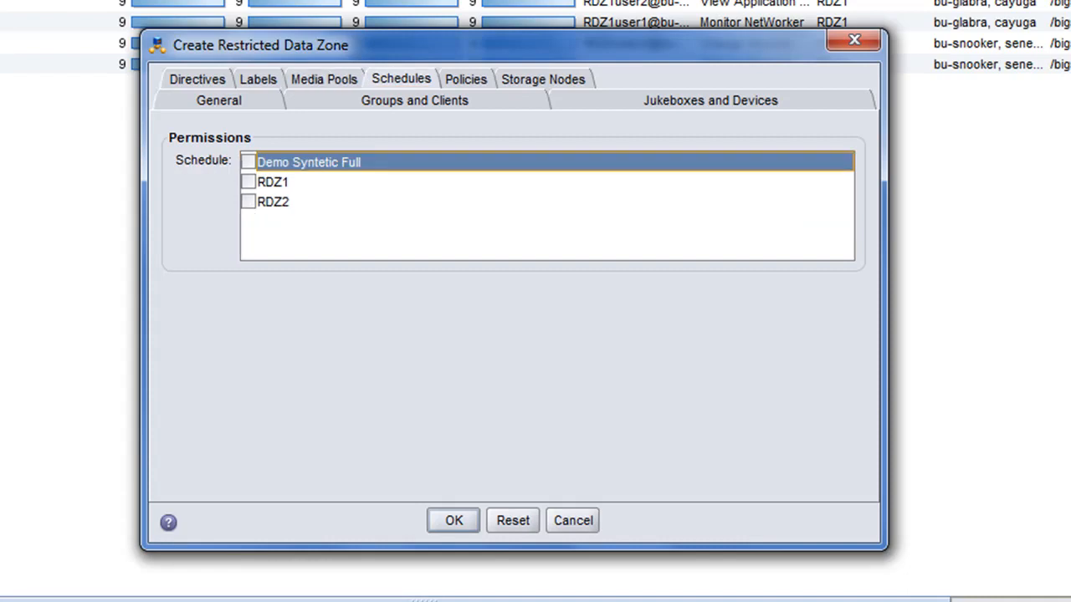
{"action": "left_click", "coordinate": [247, 162]}
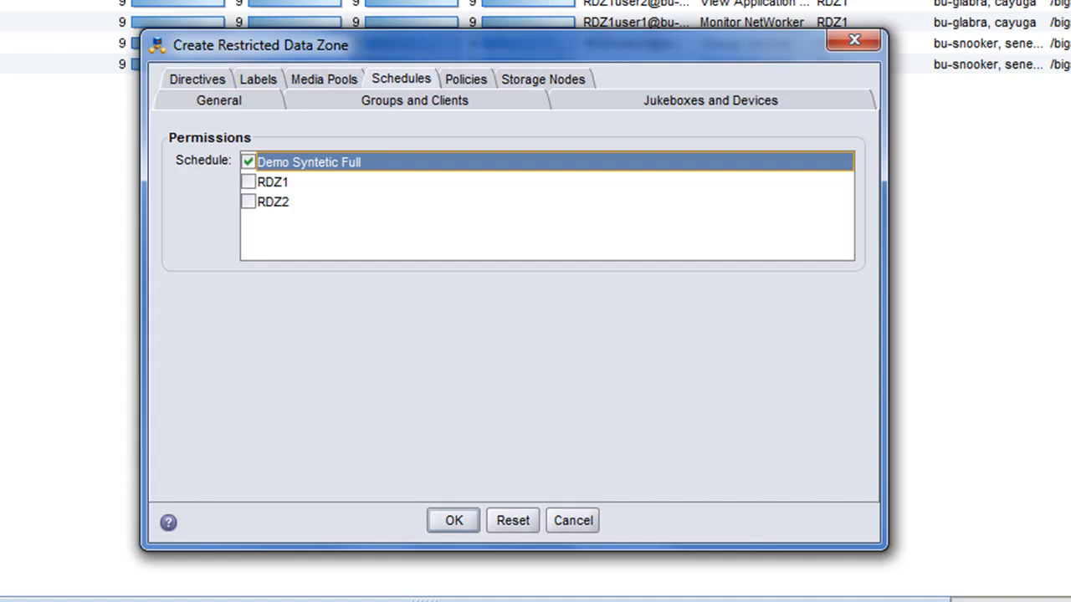
{"action": "left_click", "coordinate": [466, 78]}
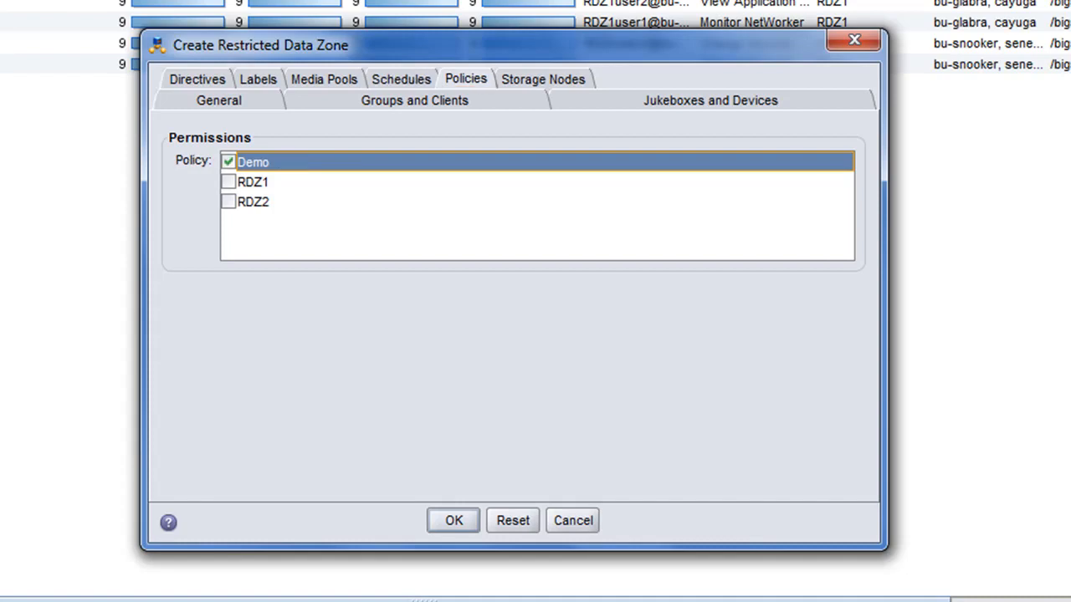
{"action": "left_click", "coordinate": [542, 79]}
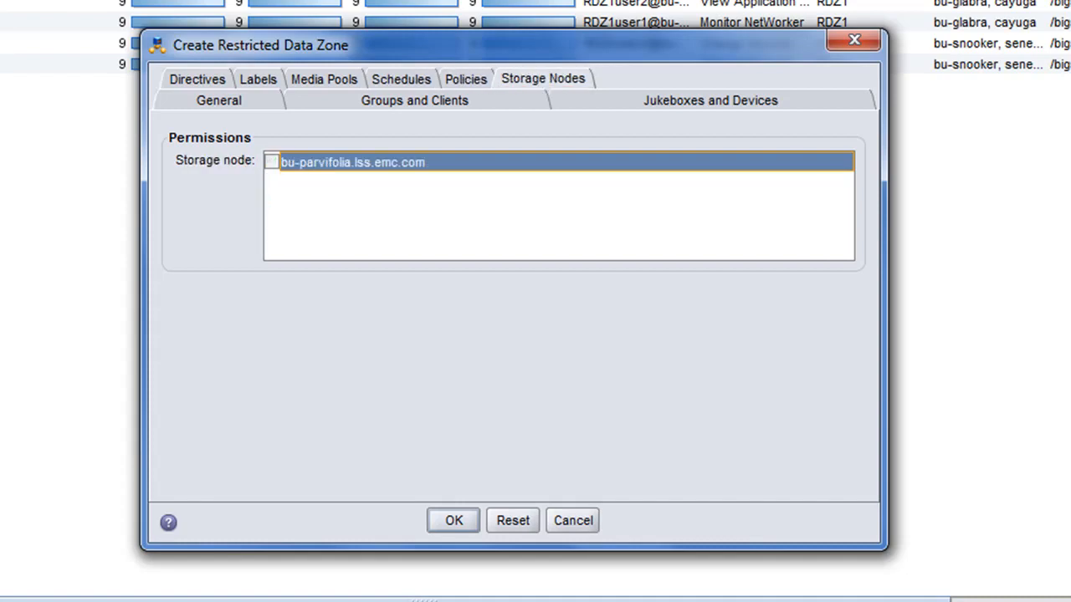